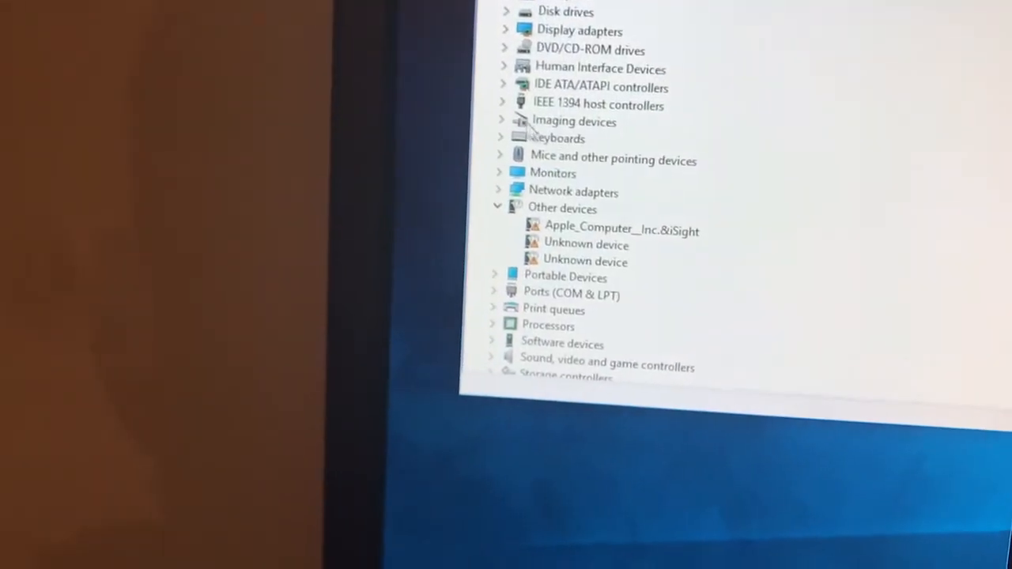
Step: Select and expand Imaging devices to reveal the Generic 1394 Desktop Camera
click(574, 121)
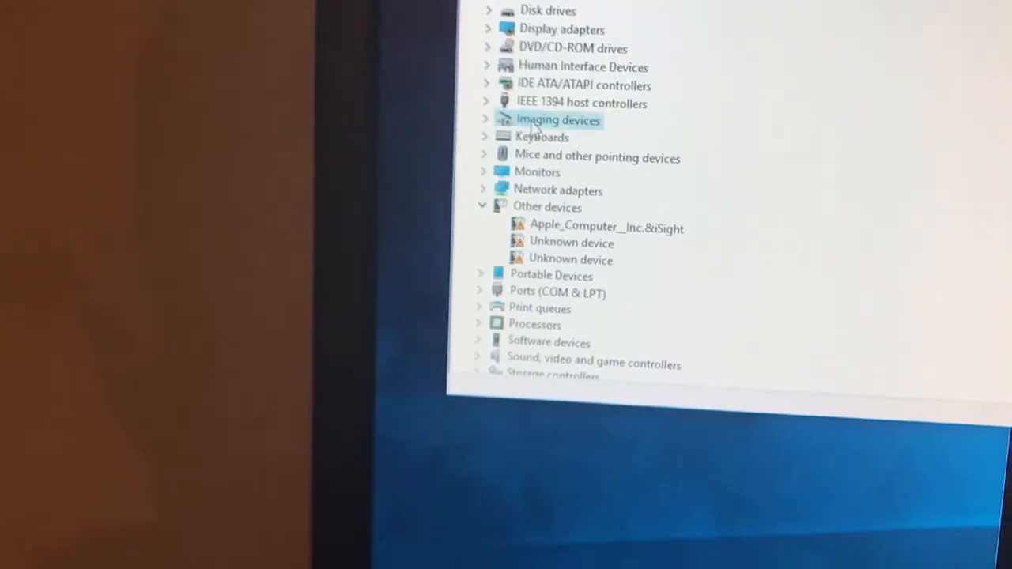
click(485, 120)
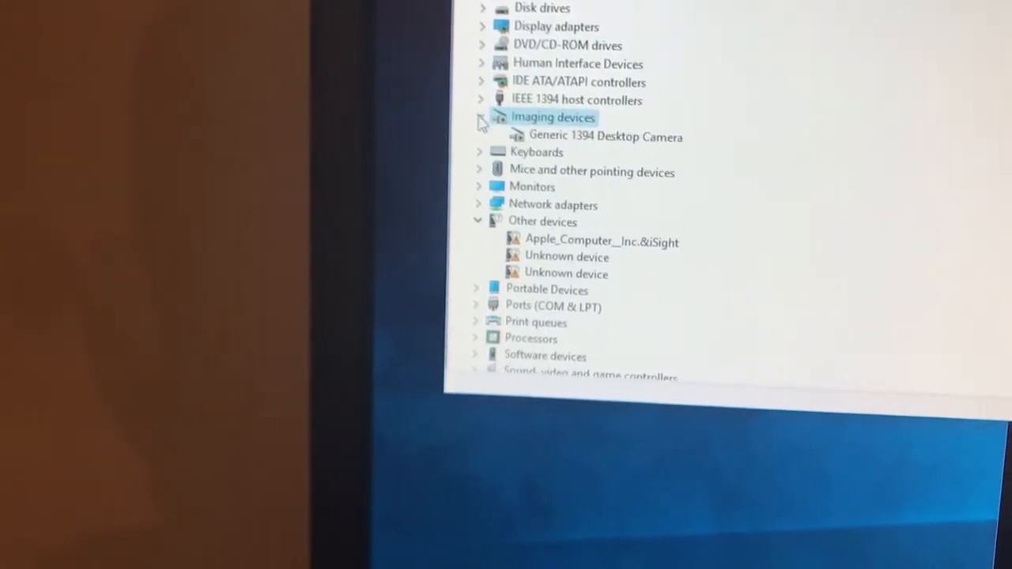